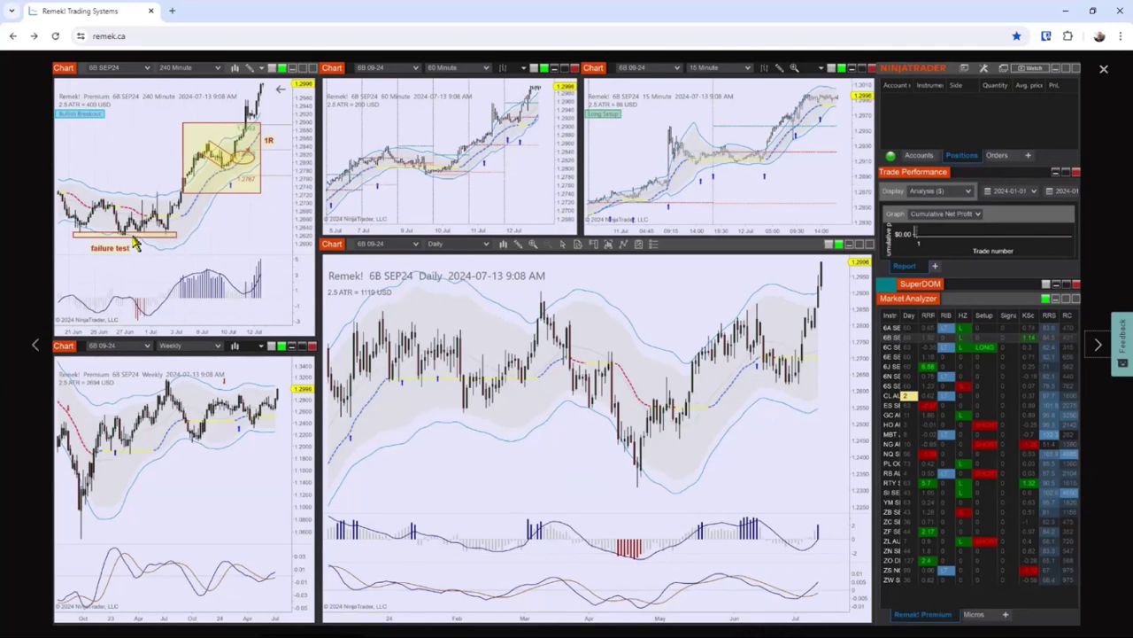
mouse_move(168, 246)
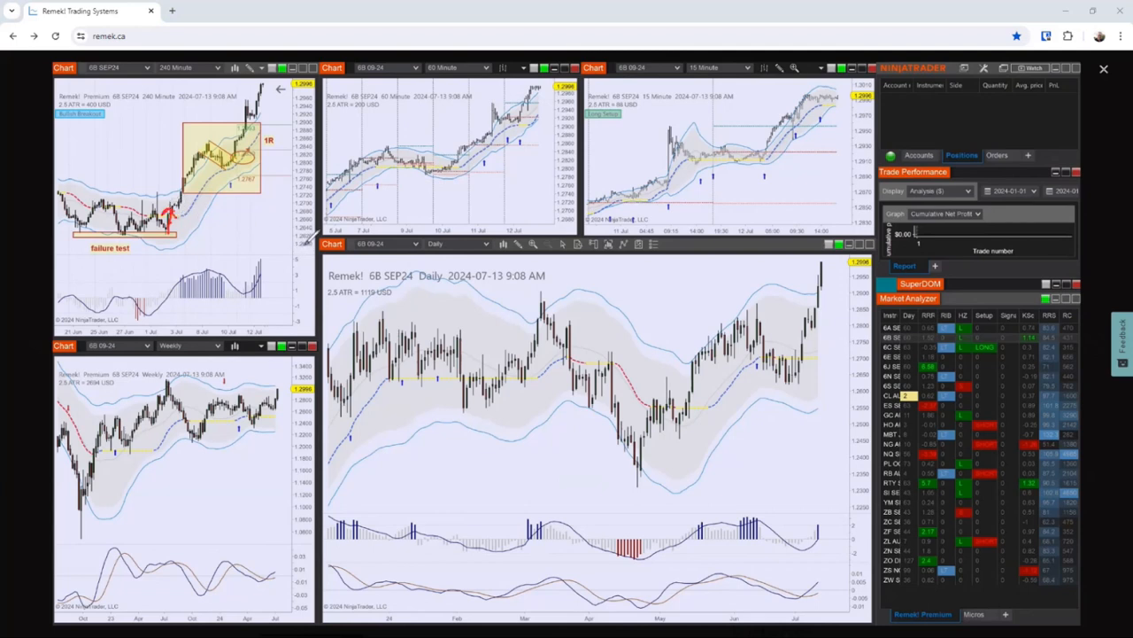
mouse_move(321, 237)
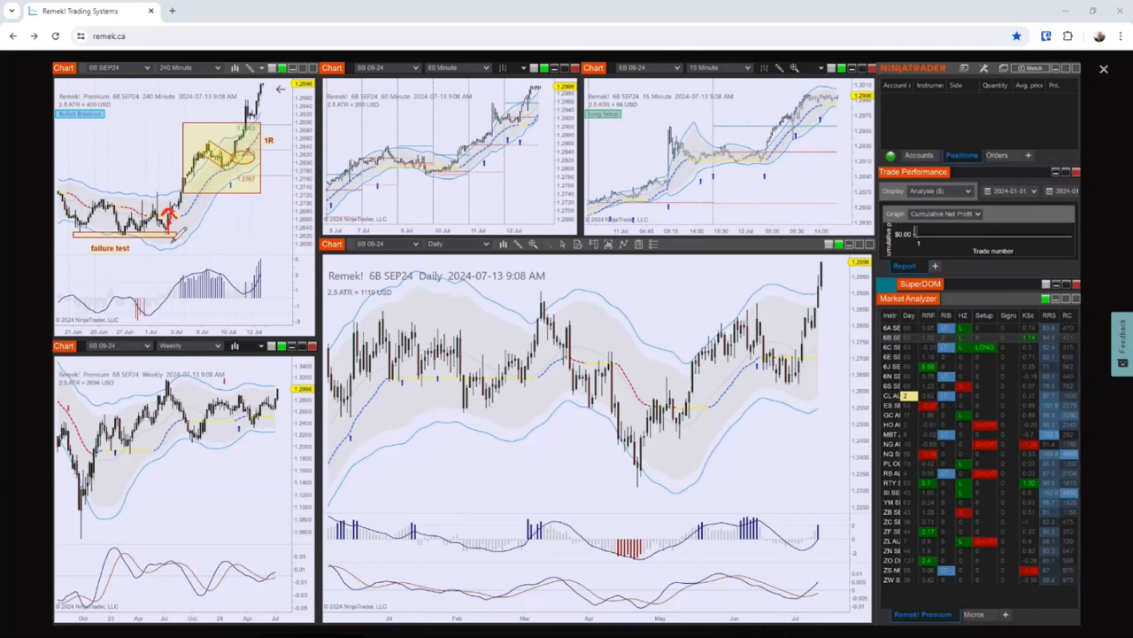
Step: Draw red arrows and circles around the 6B 240-minute failure test and yellow box
left_click_drag(168, 221, 182, 261)
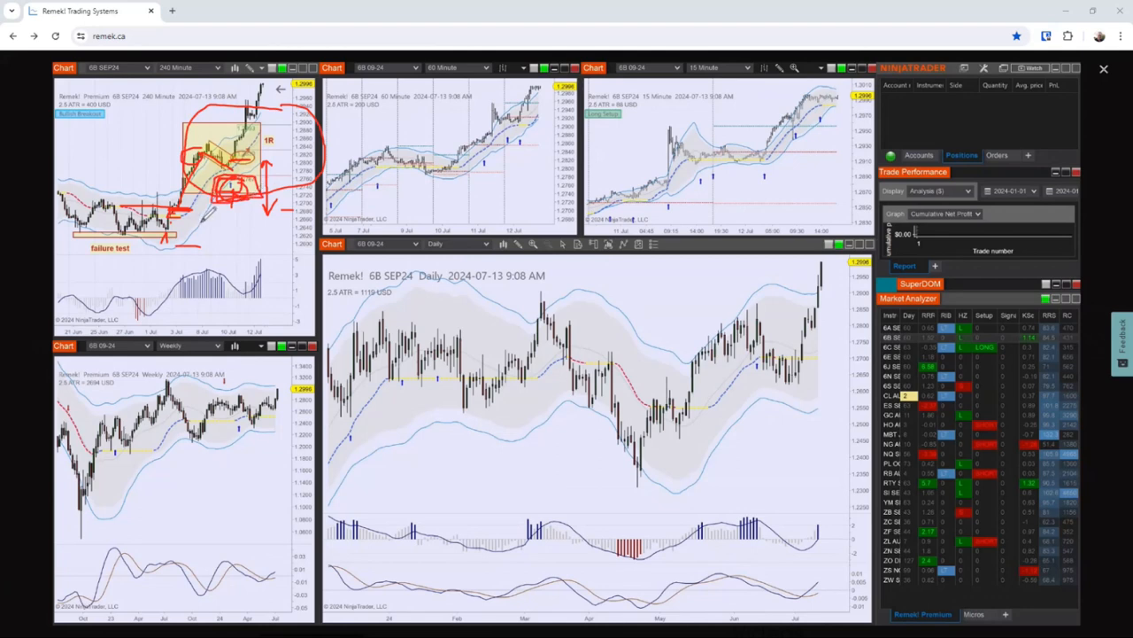
mouse_move(248, 225)
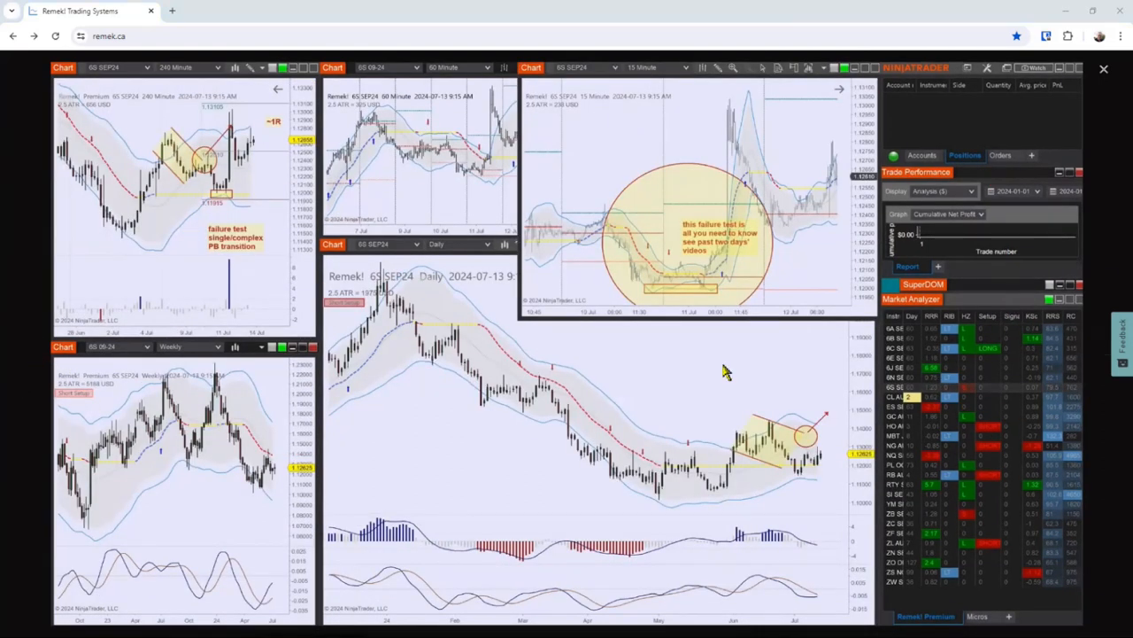
mouse_move(724, 372)
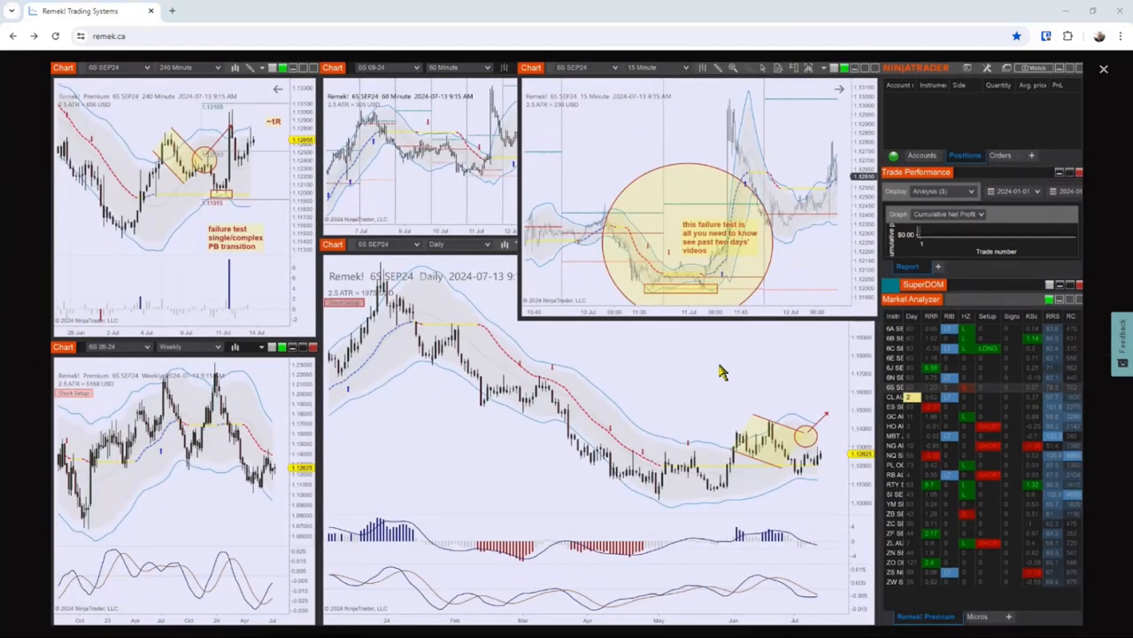
Step: Sketch a red zigzag on the 6S daily chart and loop it in red
left_click_drag(355, 478, 452, 416)
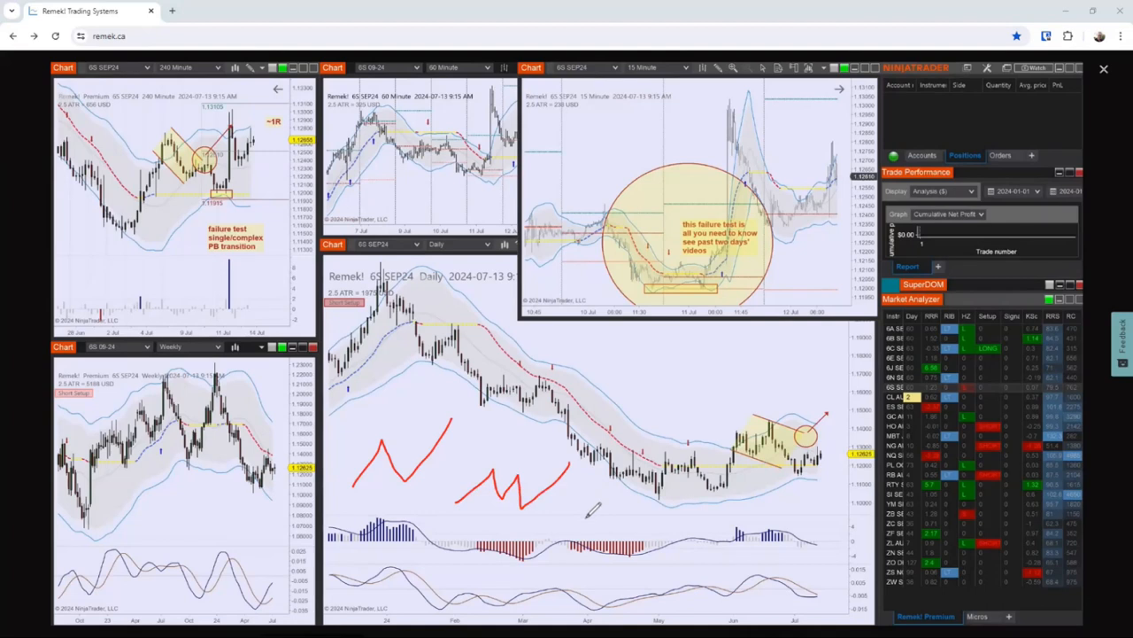
mouse_move(19, 317)
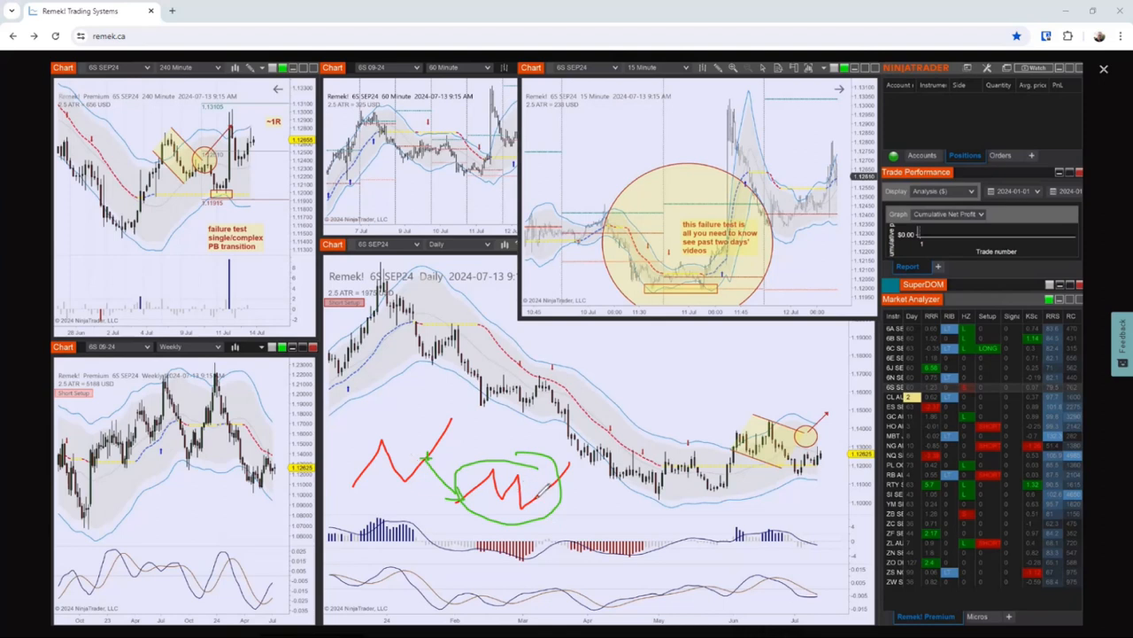
mouse_move(107, 270)
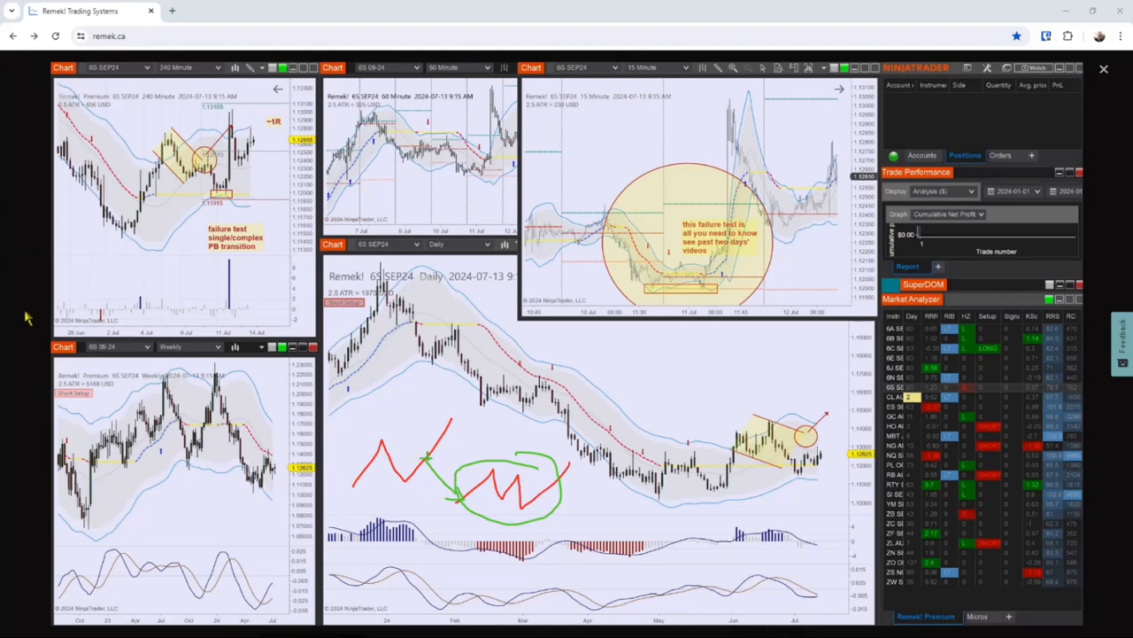
mouse_move(24, 312)
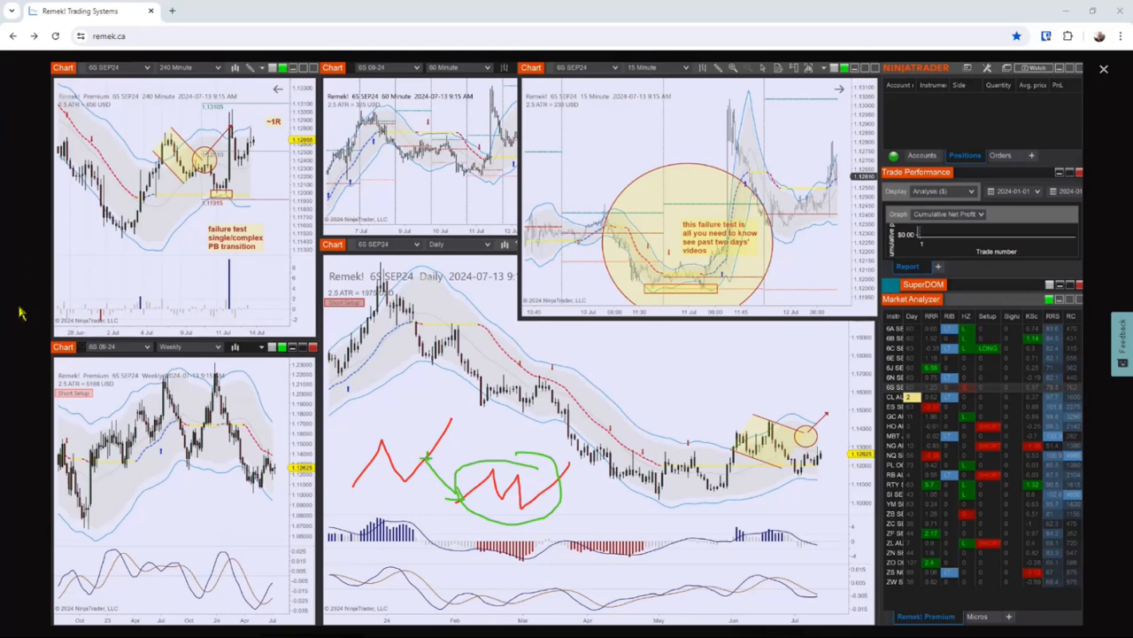
mouse_move(24, 228)
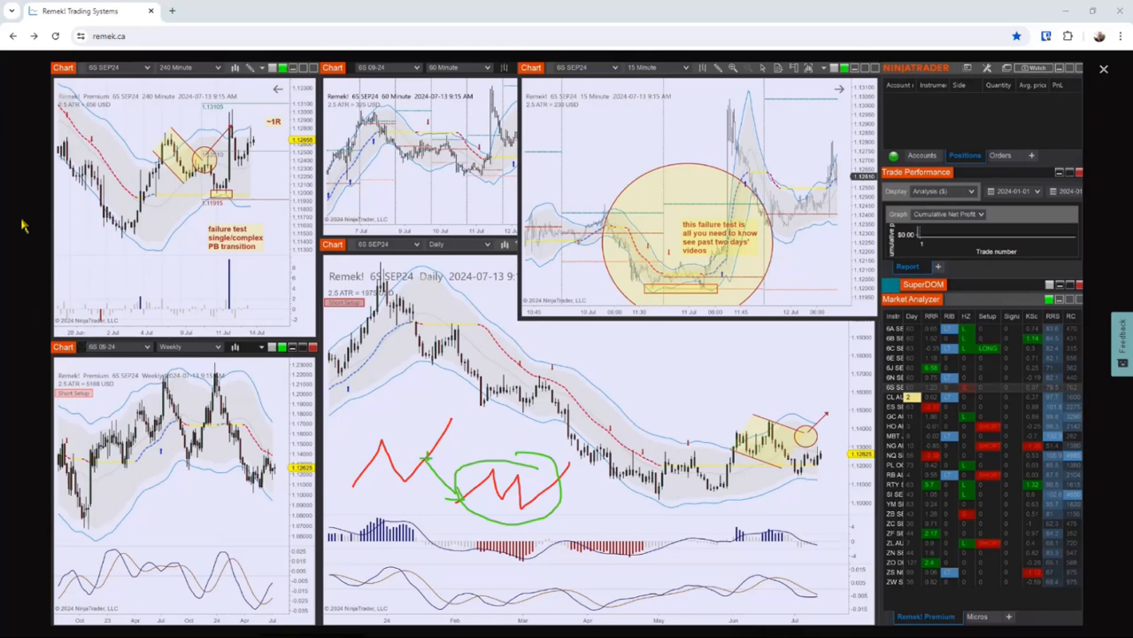
mouse_move(279, 217)
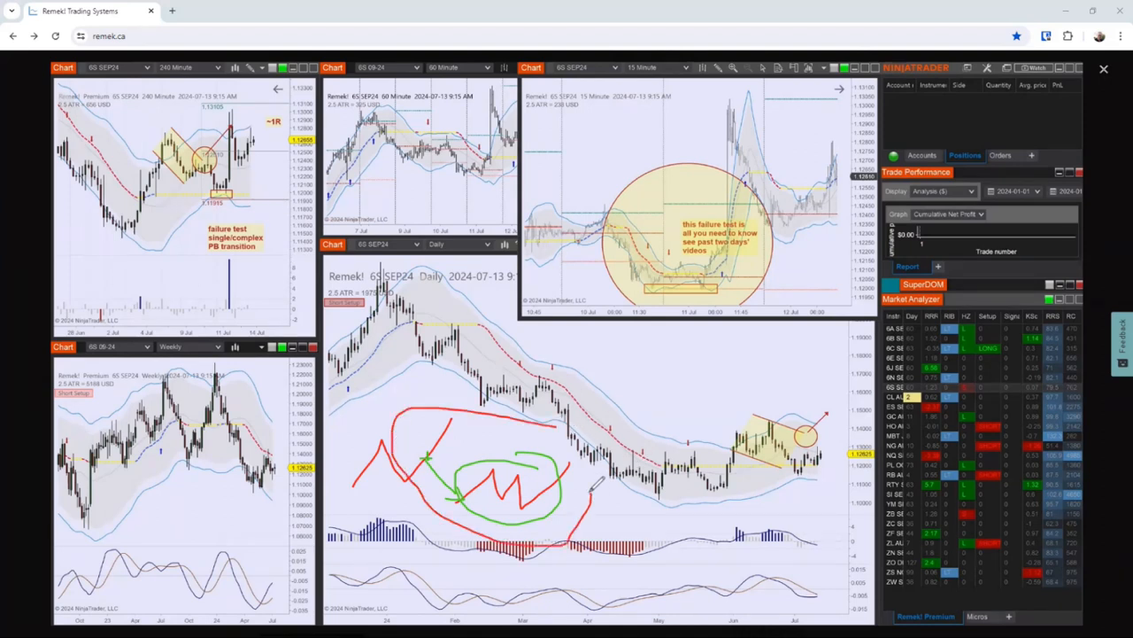
left_click_drag(137, 141, 234, 106)
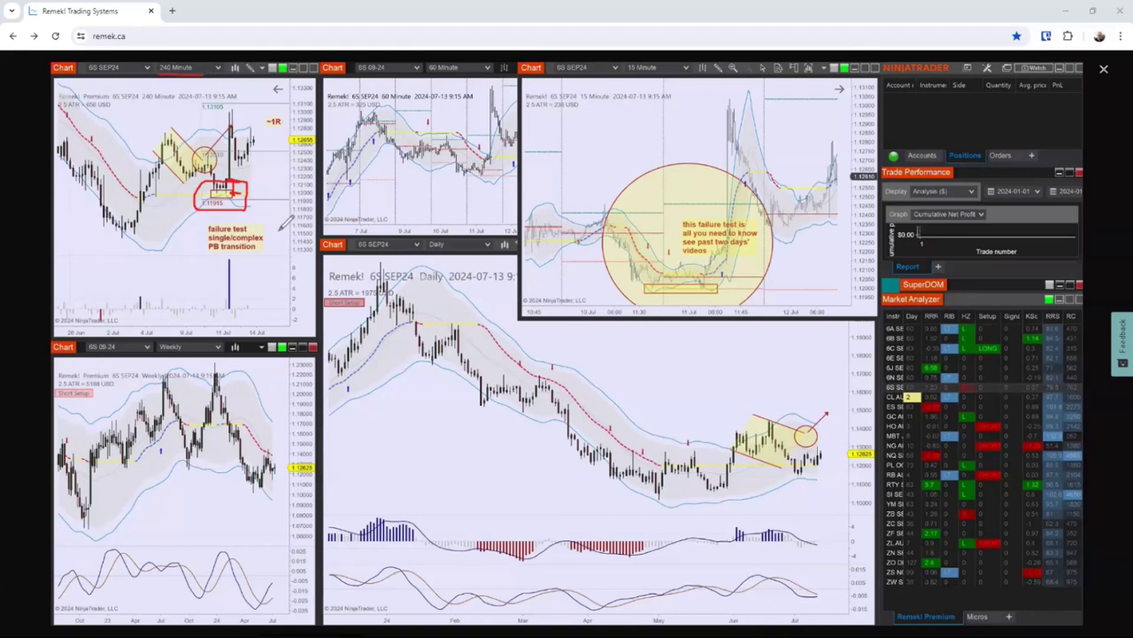
Step: Circle the small yellow failure-test box near 1.11915 on the 240-minute chart
left_click_drag(682, 213, 753, 274)
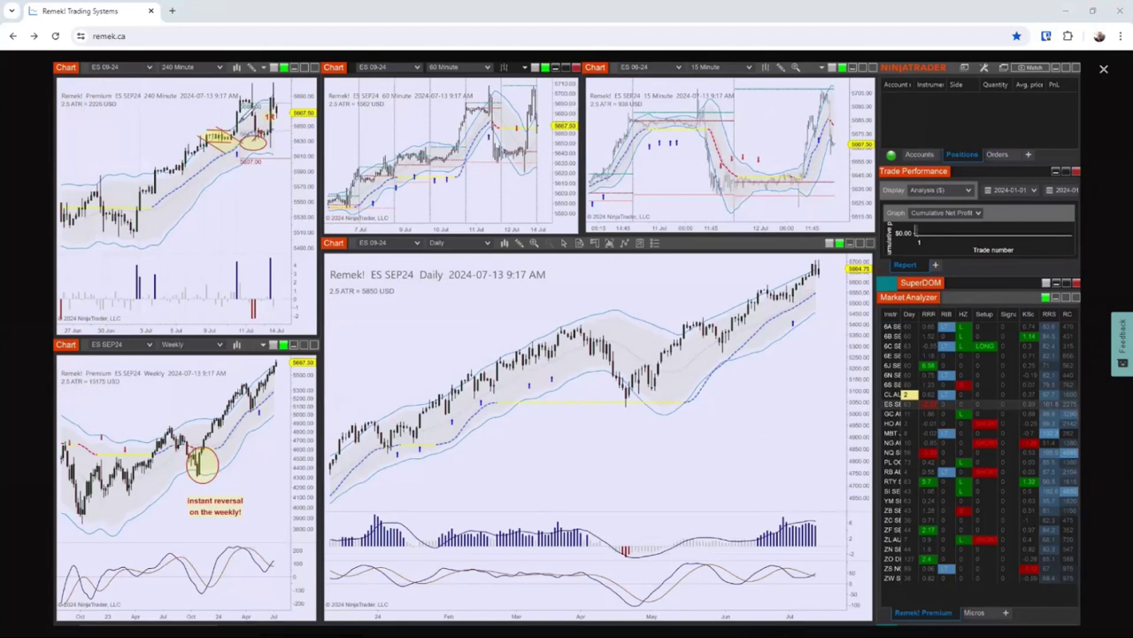
Step: Draw a red arrow and circle at the ES SEP24 240-minute consolidation low
left_click_drag(195, 128, 253, 155)
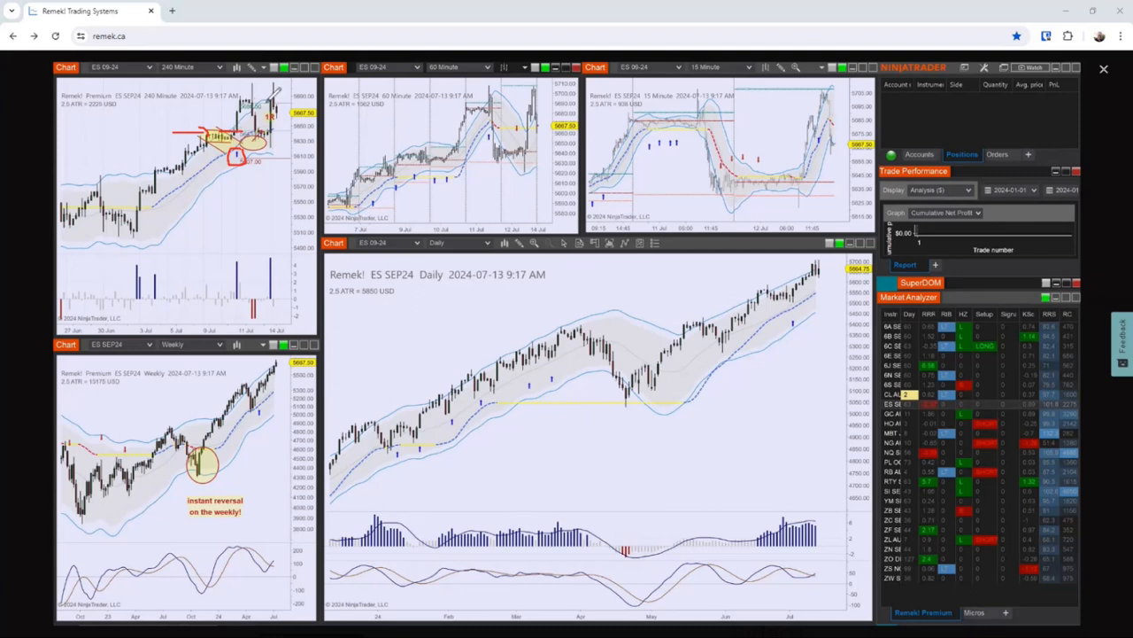
mouse_move(285, 191)
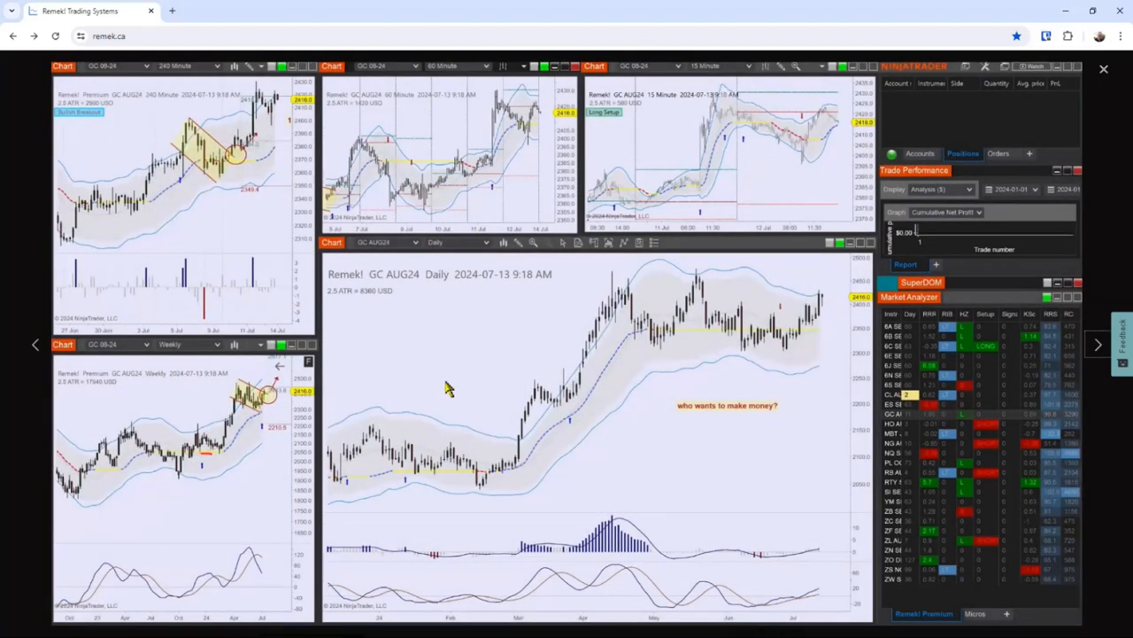
mouse_move(529, 325)
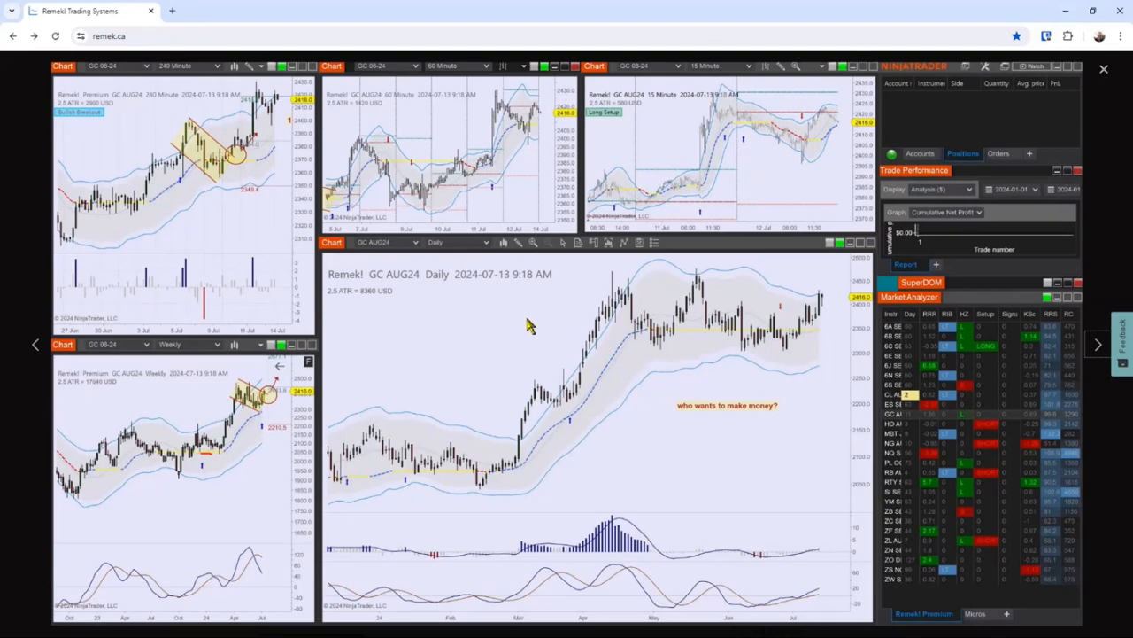
mouse_move(276, 232)
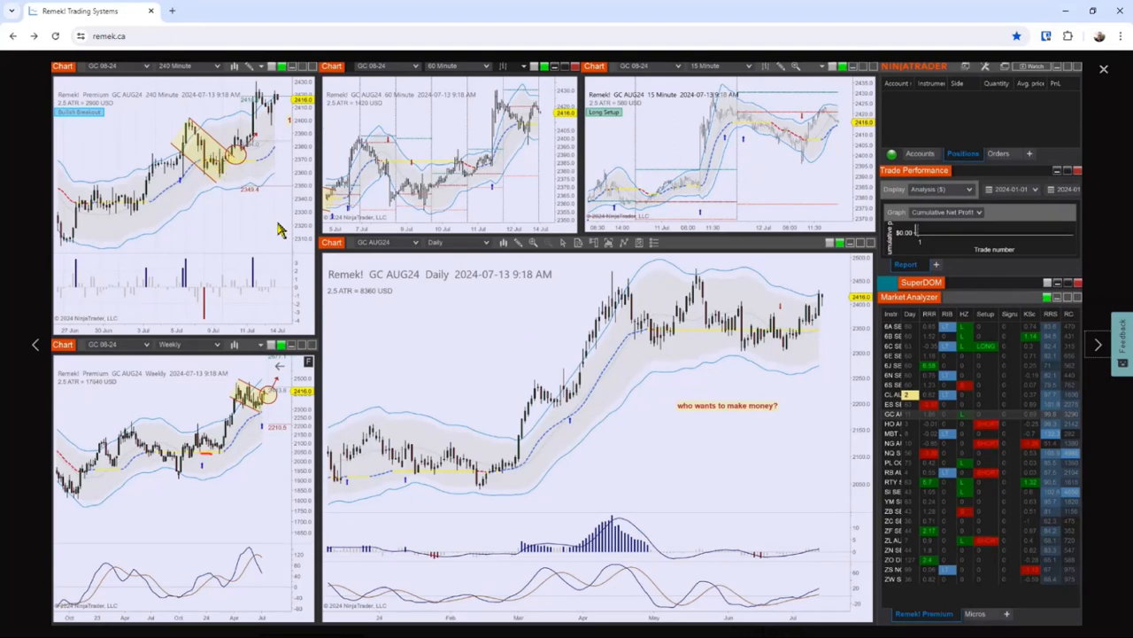
mouse_move(146, 289)
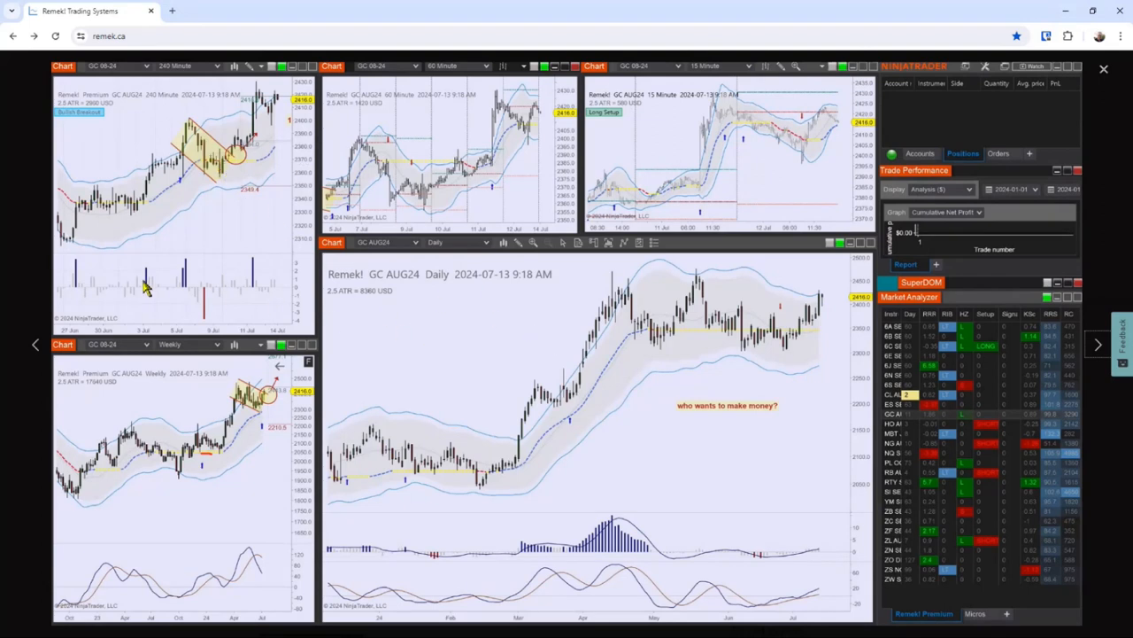
mouse_move(18, 224)
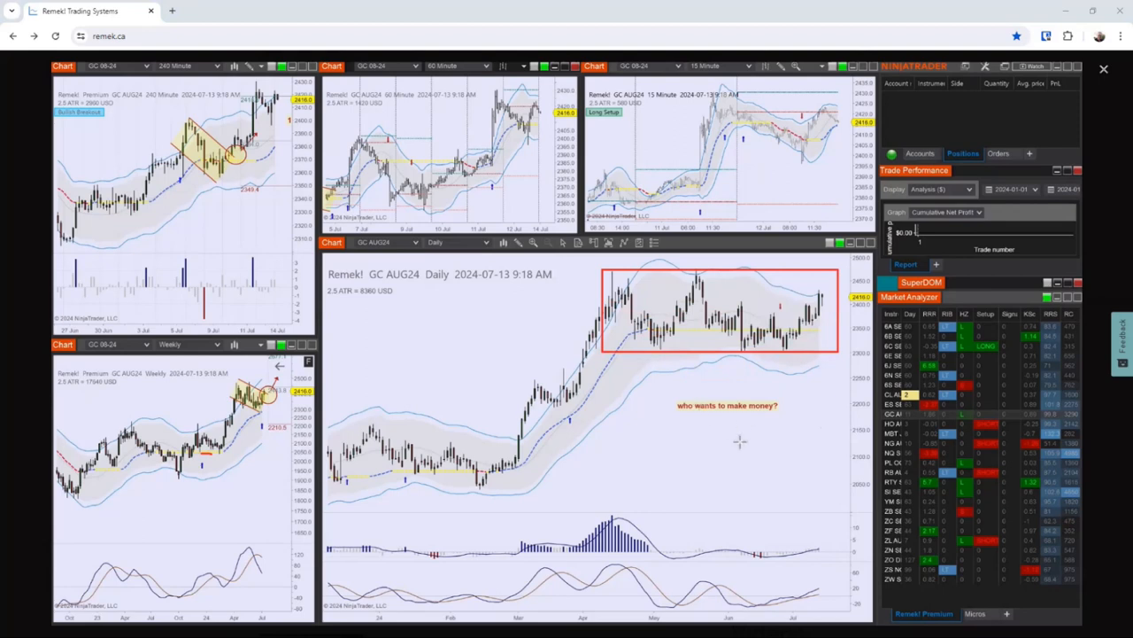
mouse_move(18, 221)
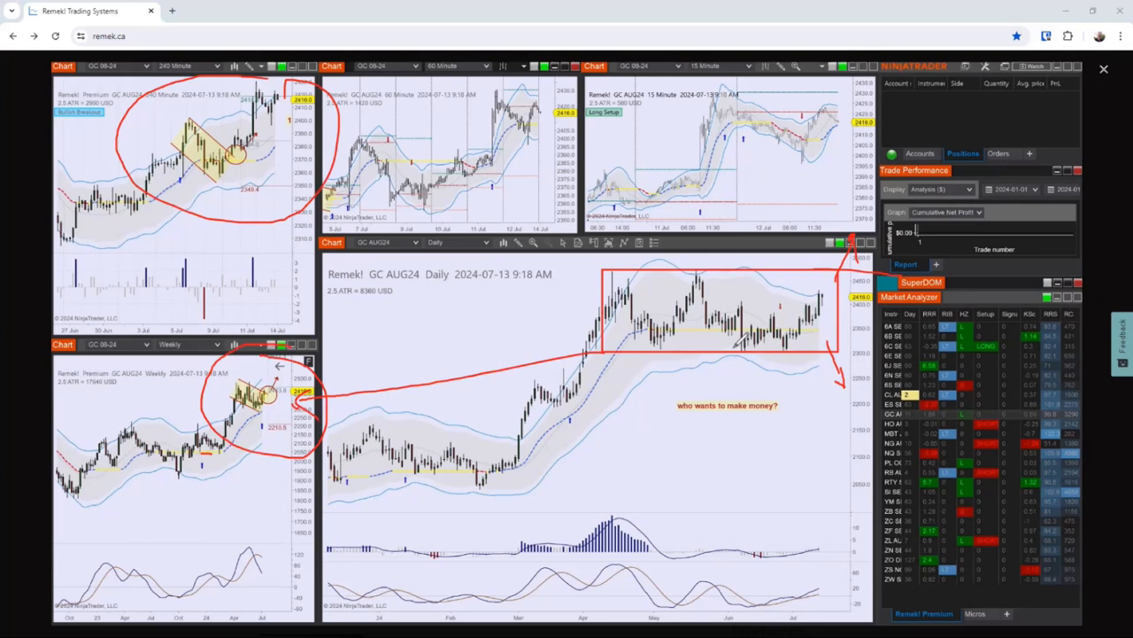
Step: Draw red boxes and circles around the GC AUG24 range lows and caption
left_click_drag(727, 350, 797, 363)
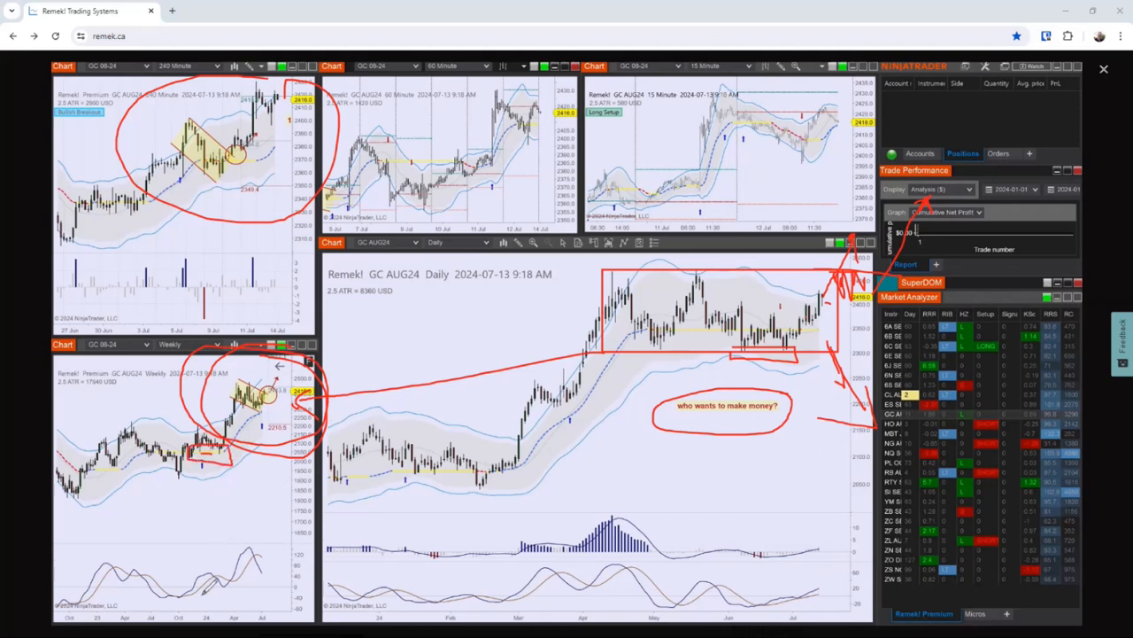
Step: Advance the image viewer to the RTY SEP24 chart screenshot
left_click_drag(208, 452, 202, 594)
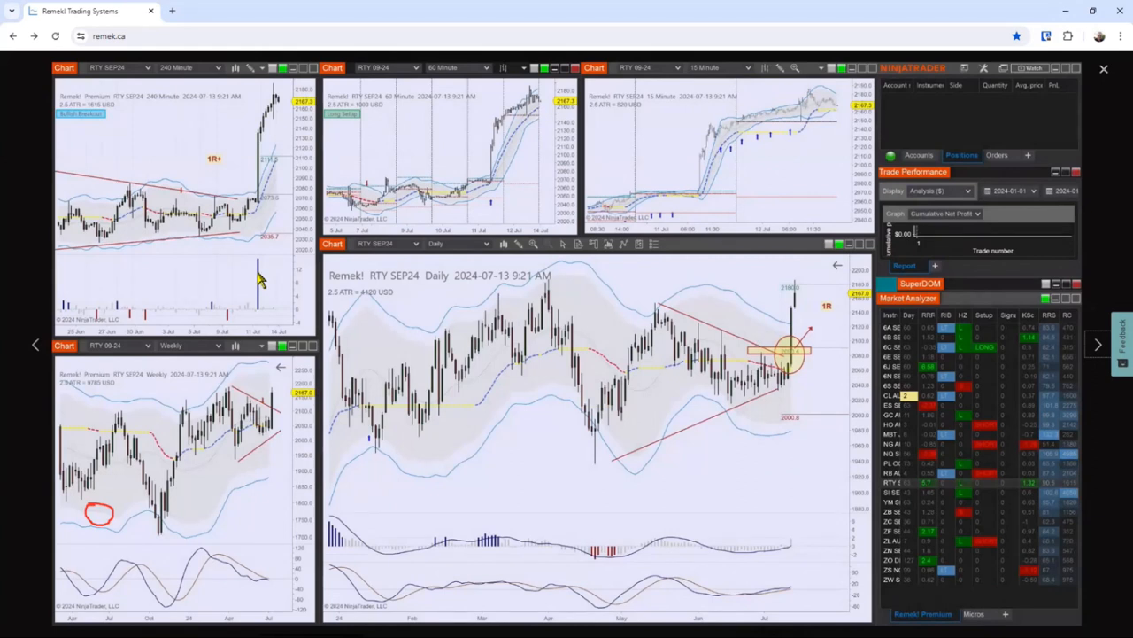
mouse_move(272, 184)
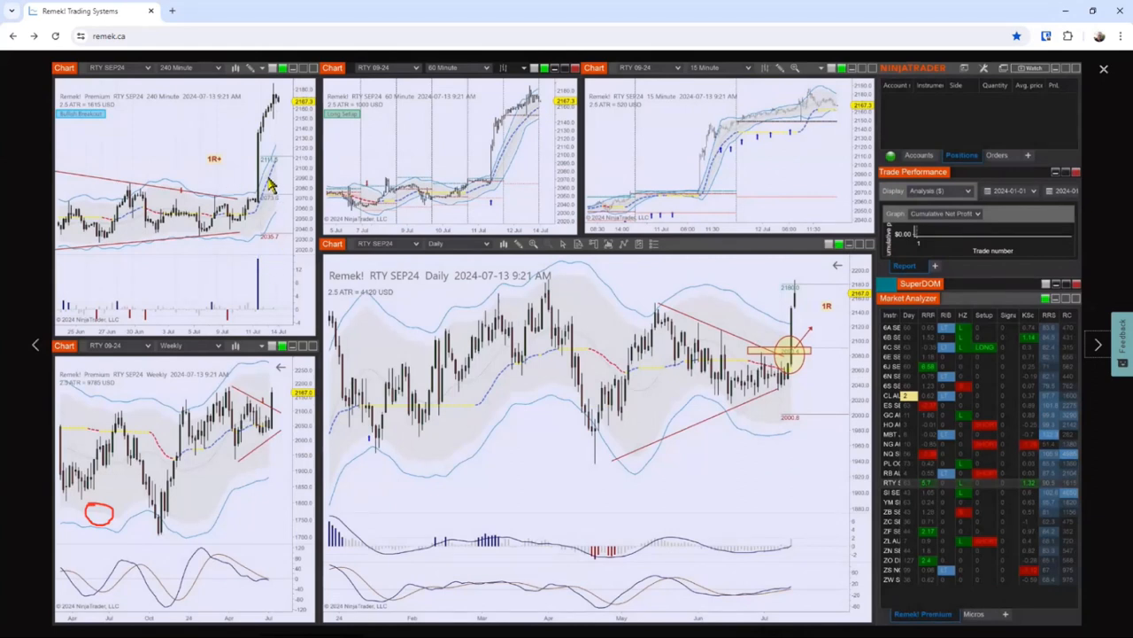
mouse_move(265, 203)
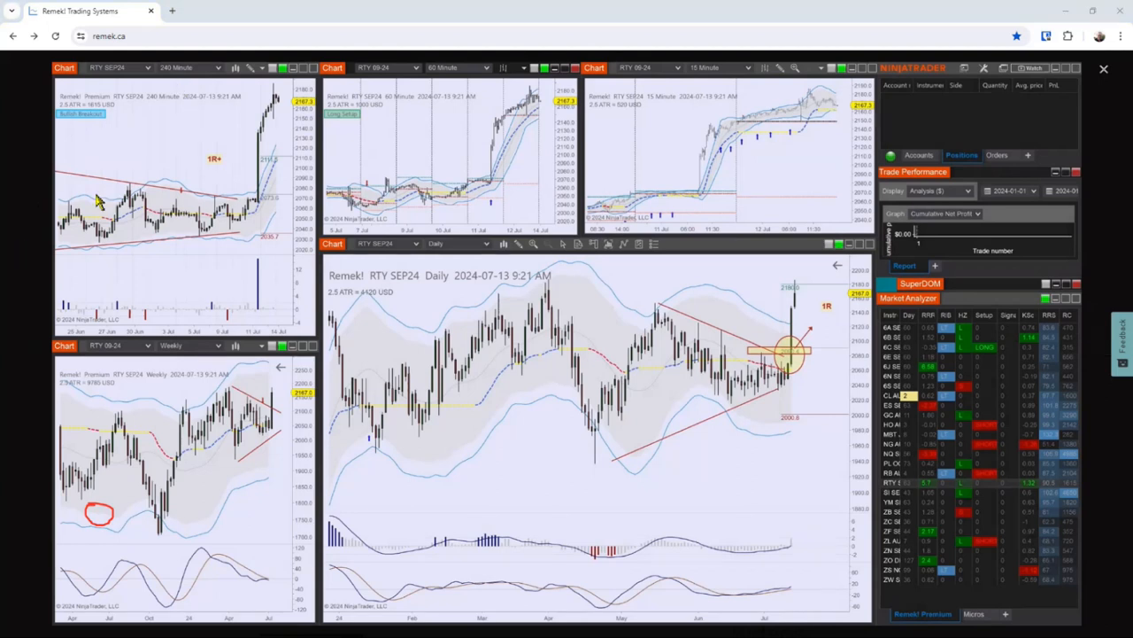
mouse_move(39, 221)
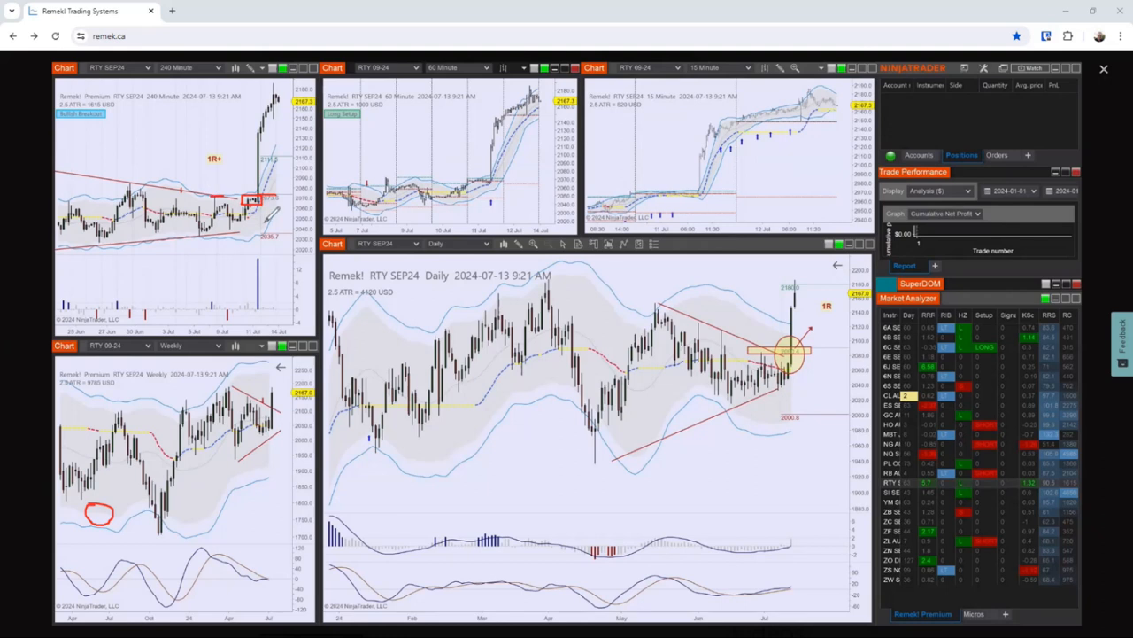
Step: Draw a red rectangle around the RTY SEP24 240-minute breakout candles
left_click_drag(470, 155, 527, 195)
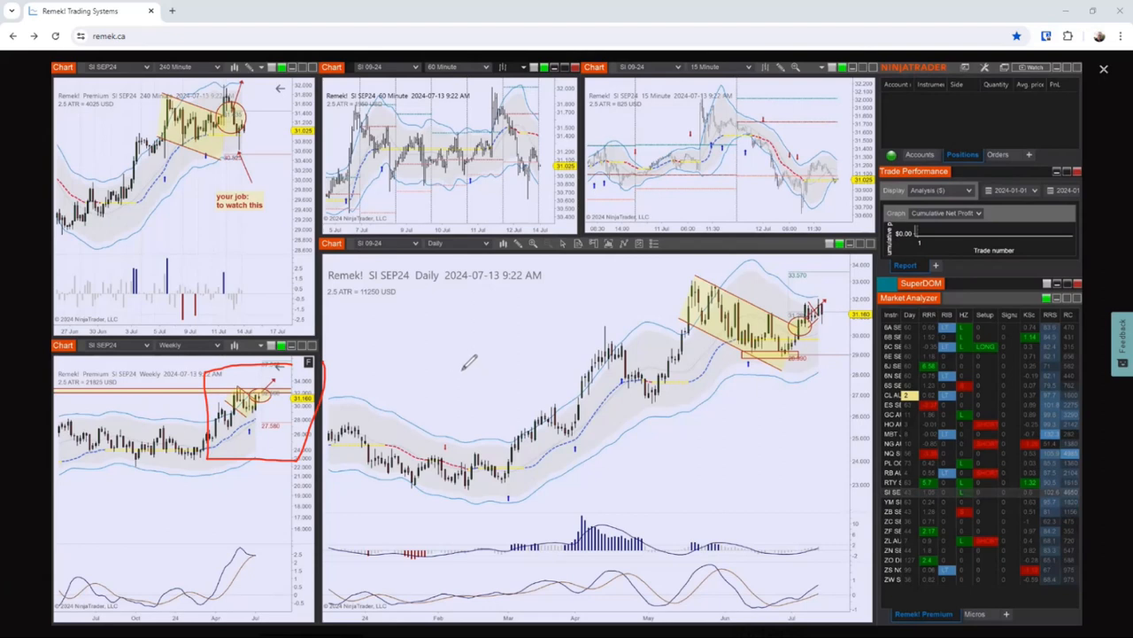
mouse_move(465, 366)
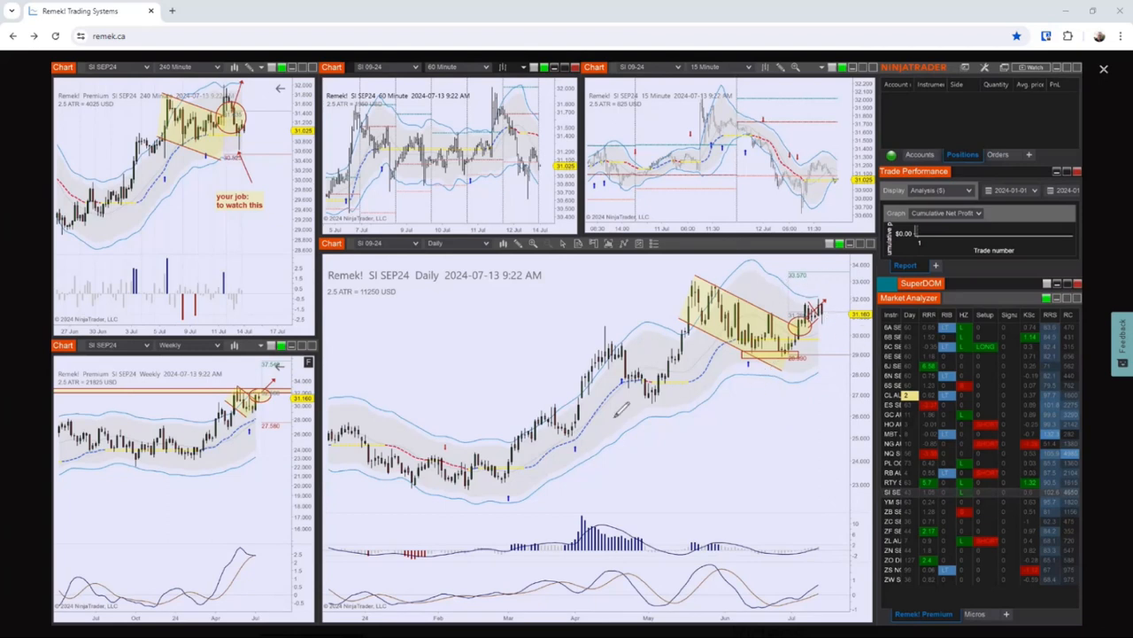
mouse_move(706, 500)
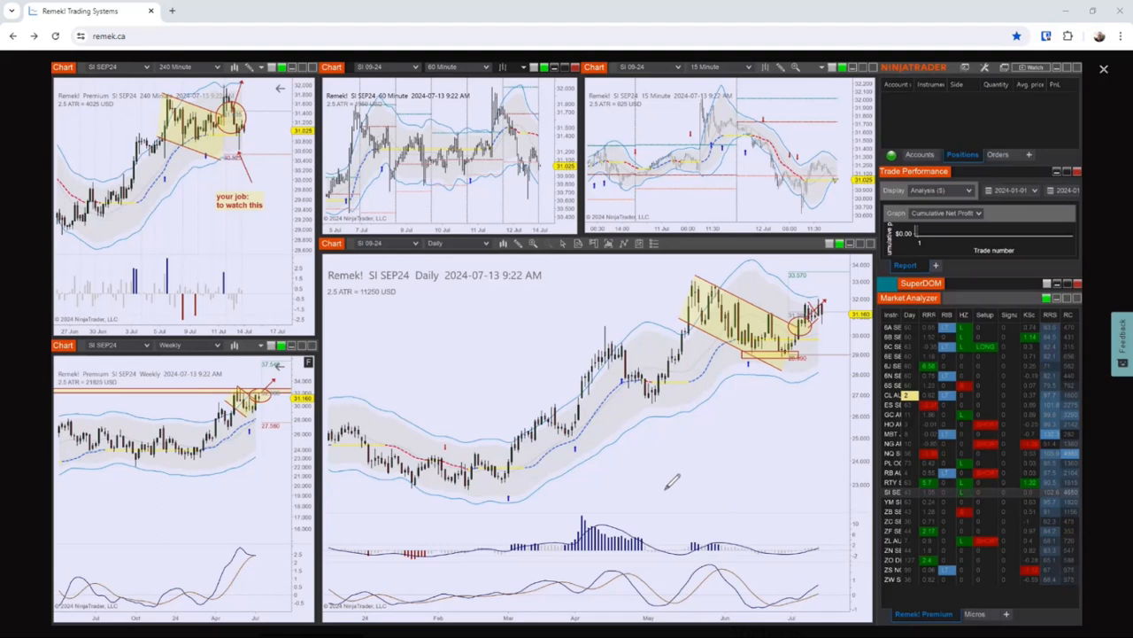
Step: Show the SI SEP24 screenshot and remove the red outline on its weekly chart
left_click_drag(554, 407, 593, 420)
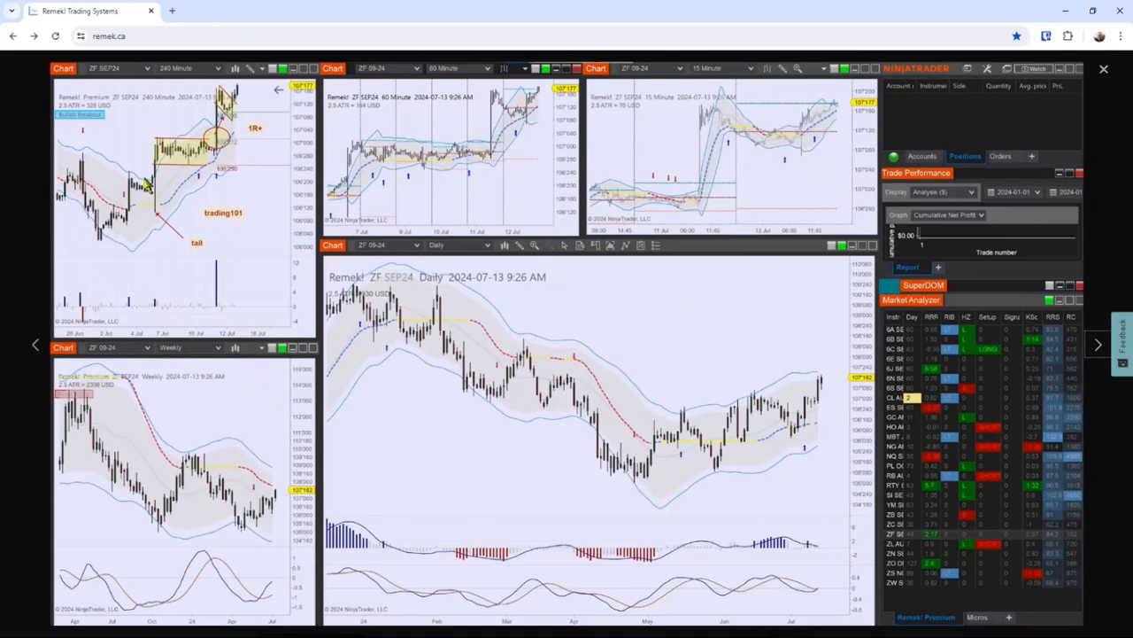
mouse_move(276, 139)
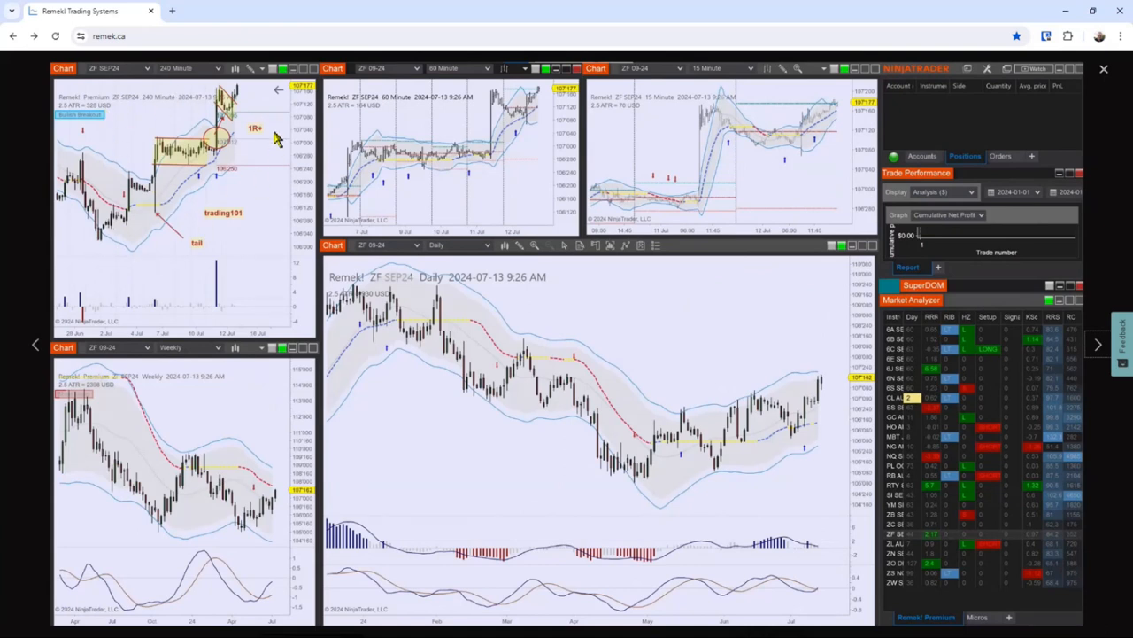
mouse_move(214, 157)
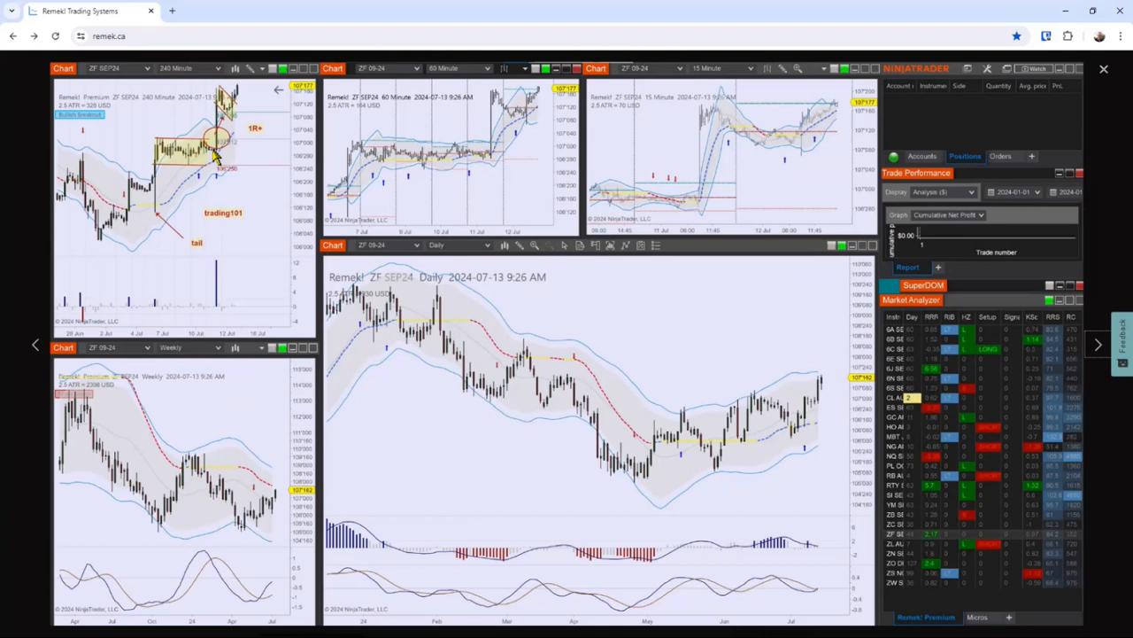
mouse_move(231, 165)
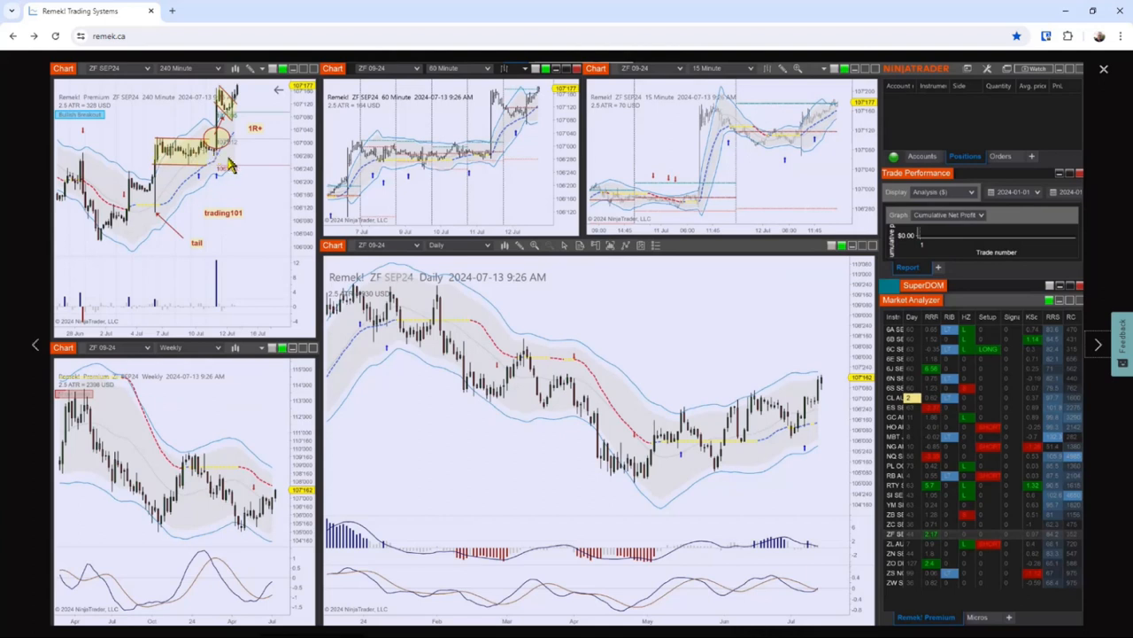
mouse_move(214, 152)
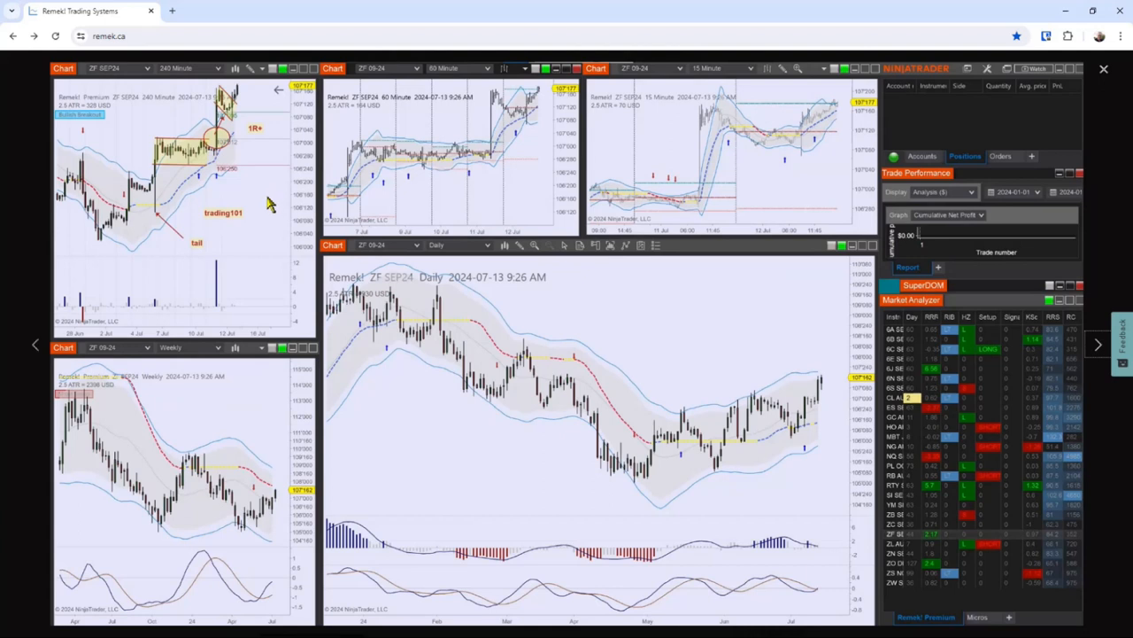
mouse_move(157, 205)
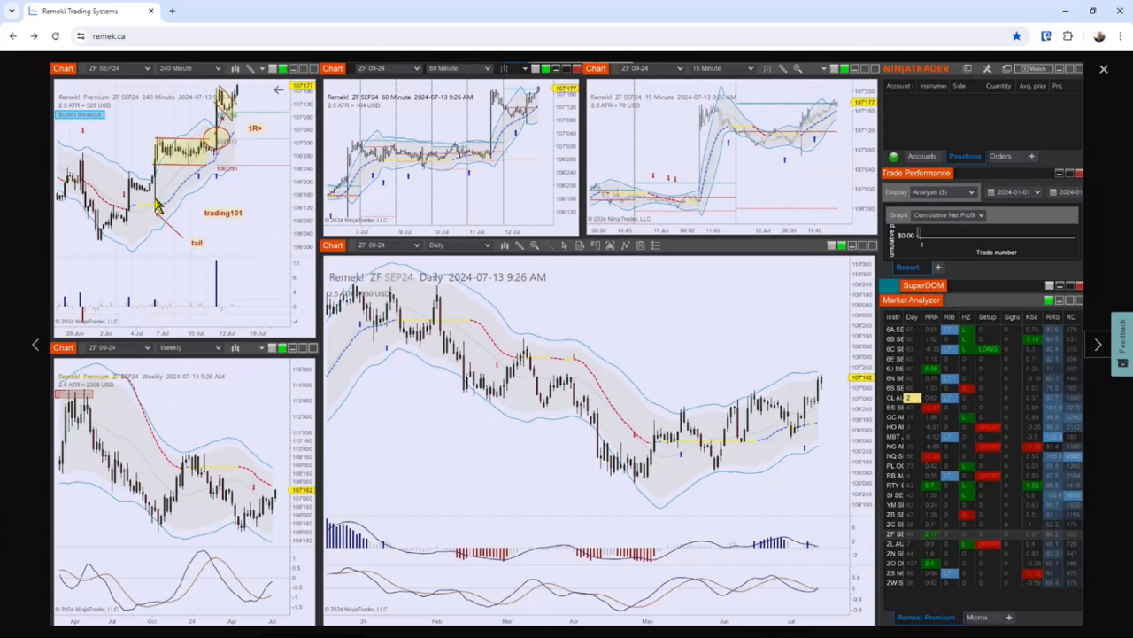
mouse_move(216, 164)
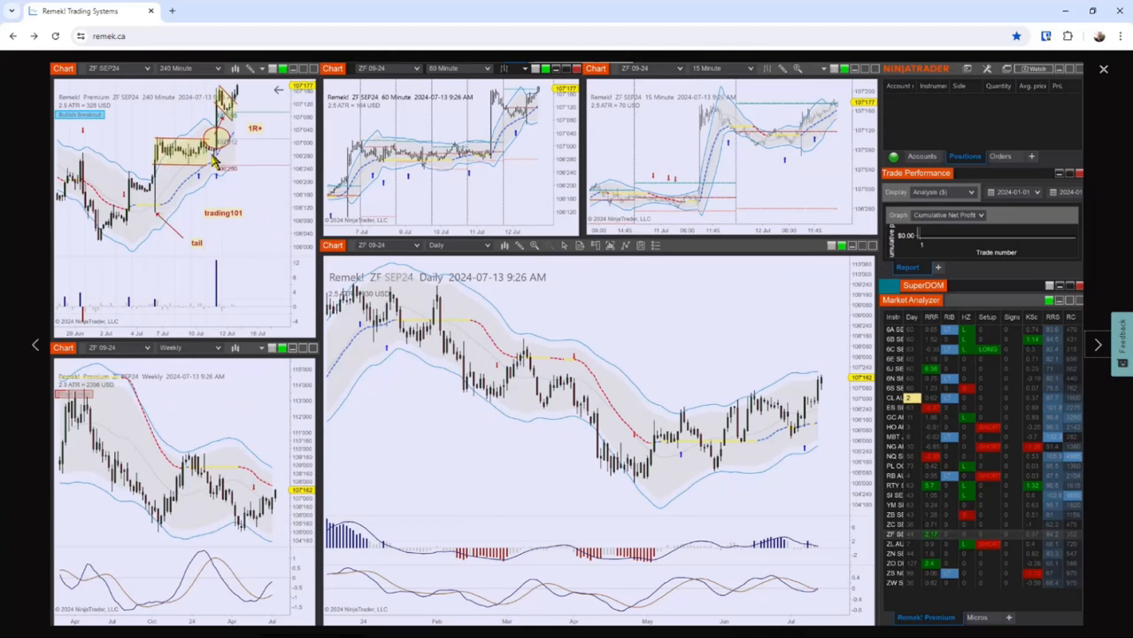
mouse_move(205, 185)
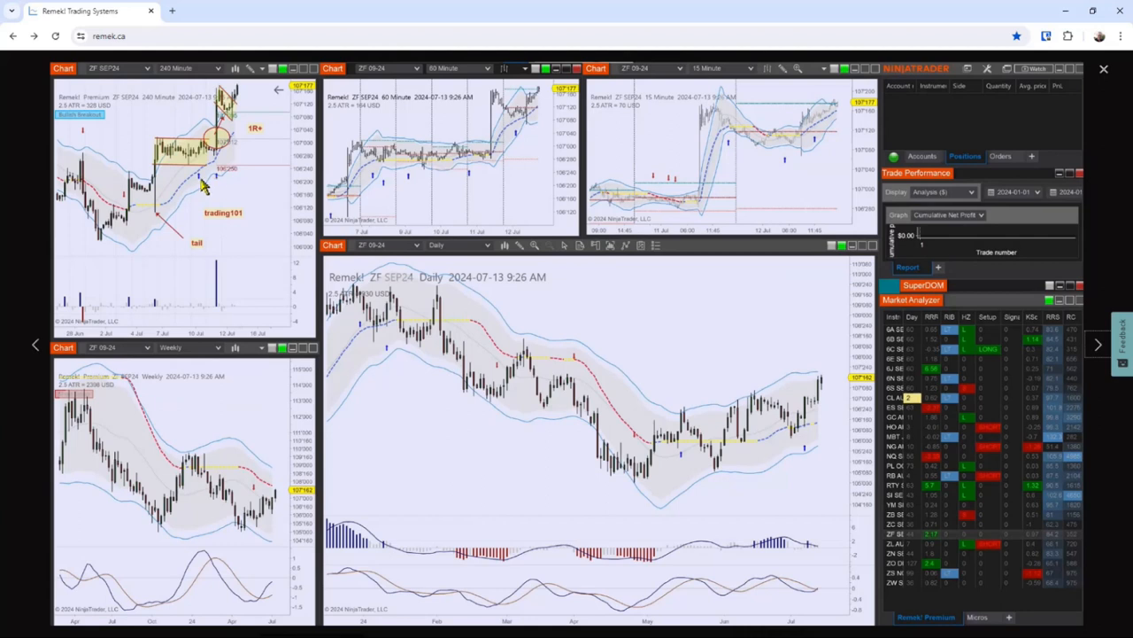
mouse_move(235, 219)
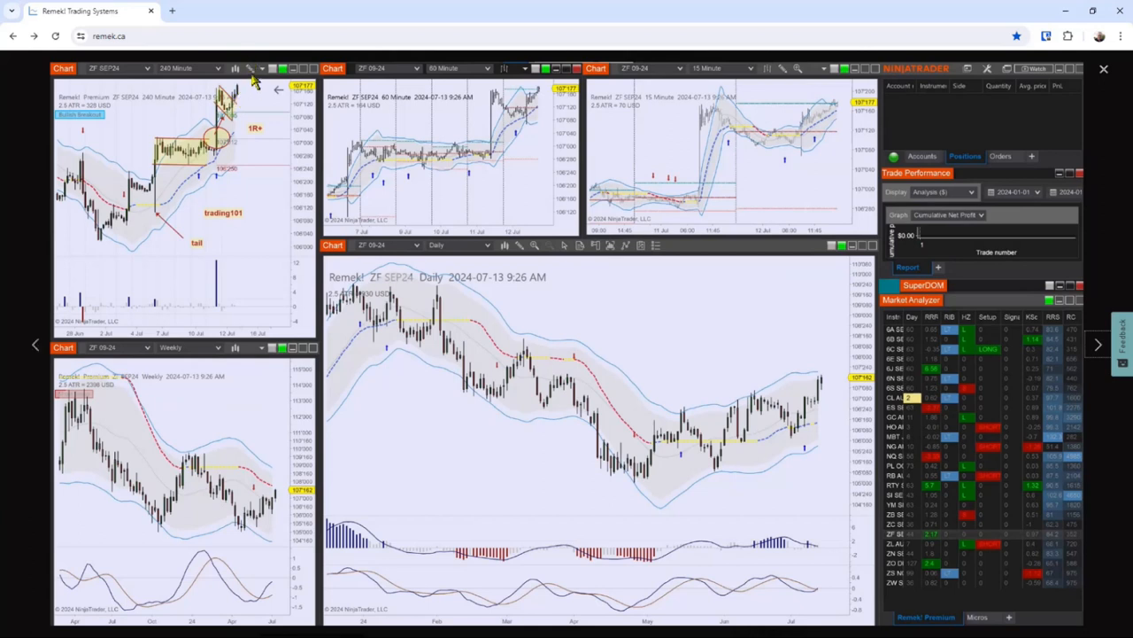
mouse_move(1098, 370)
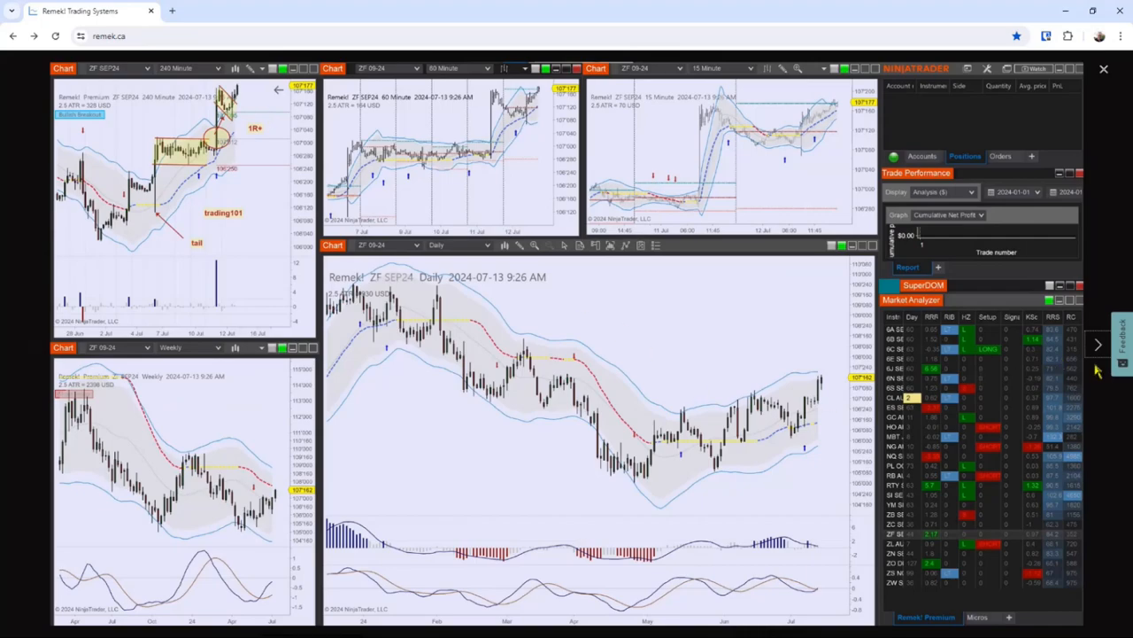